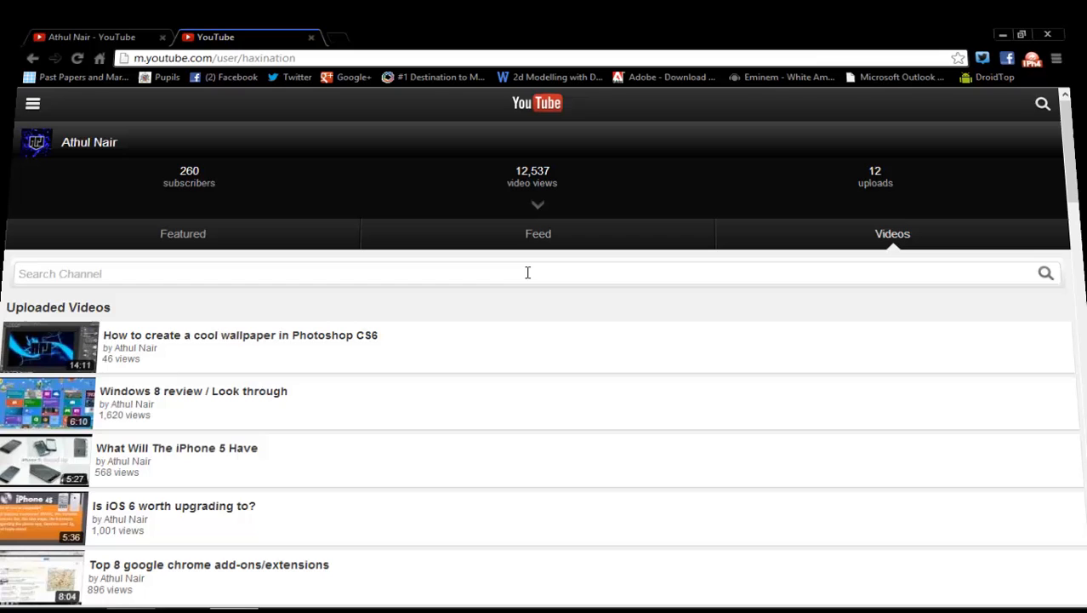
mouse_move(211, 102)
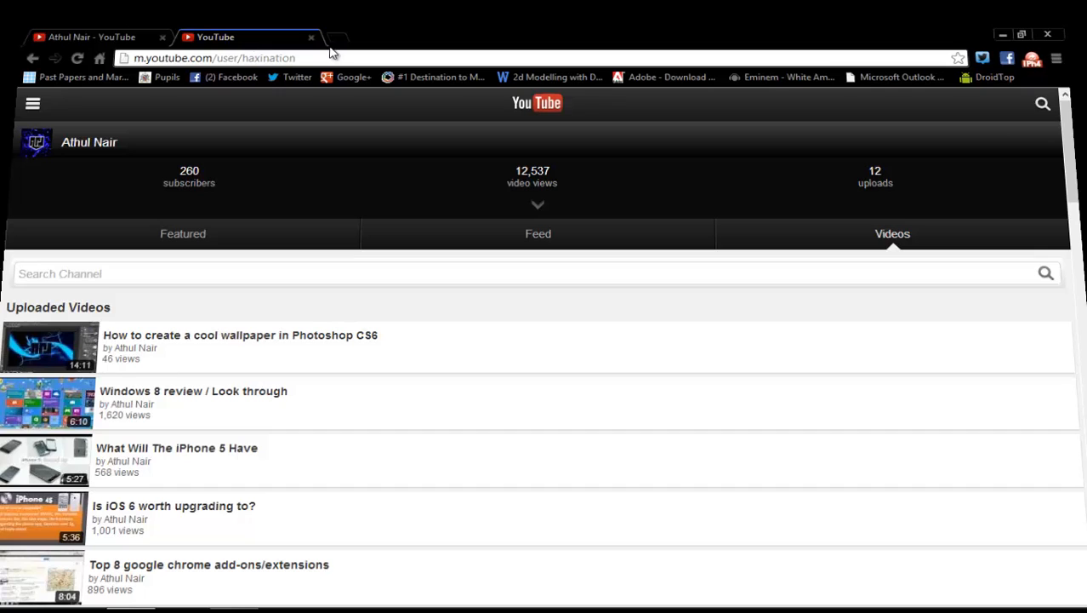
Go to chrome.google.com/webstore in a new tab to reach the Chrome Web Store.
click(334, 37)
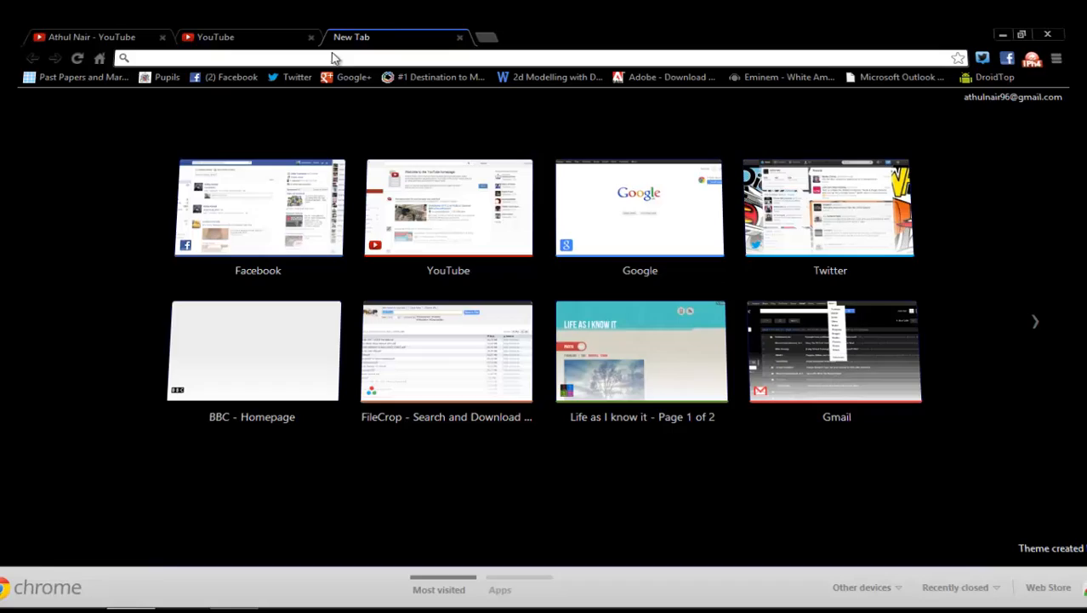
text(chrome.google.com/webstore/category/home)
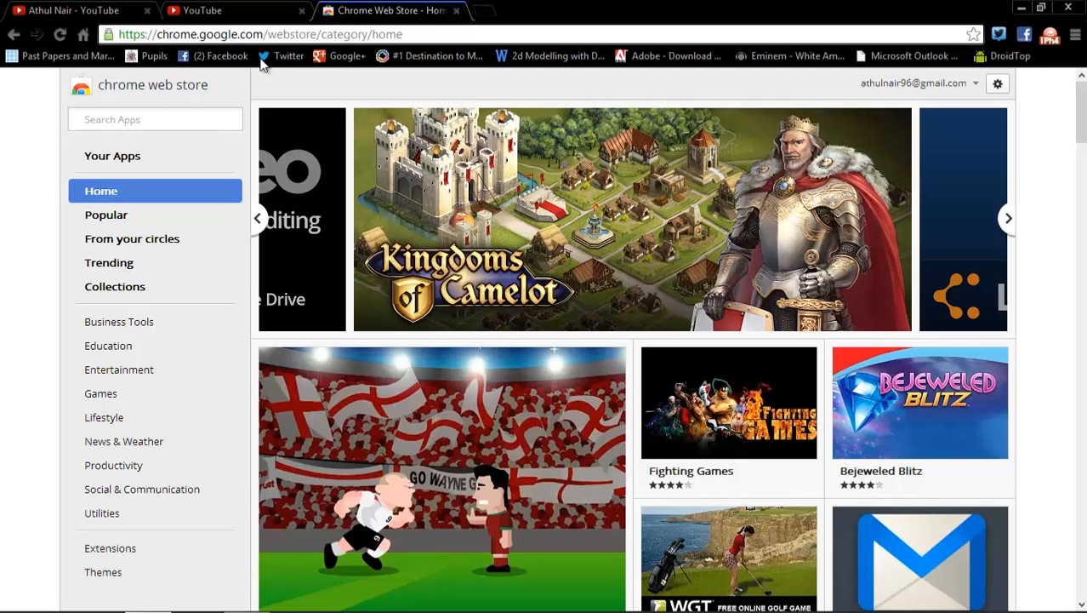
Search the store for 'user agent switcher' via the suggestion for 'user'.
click(155, 119)
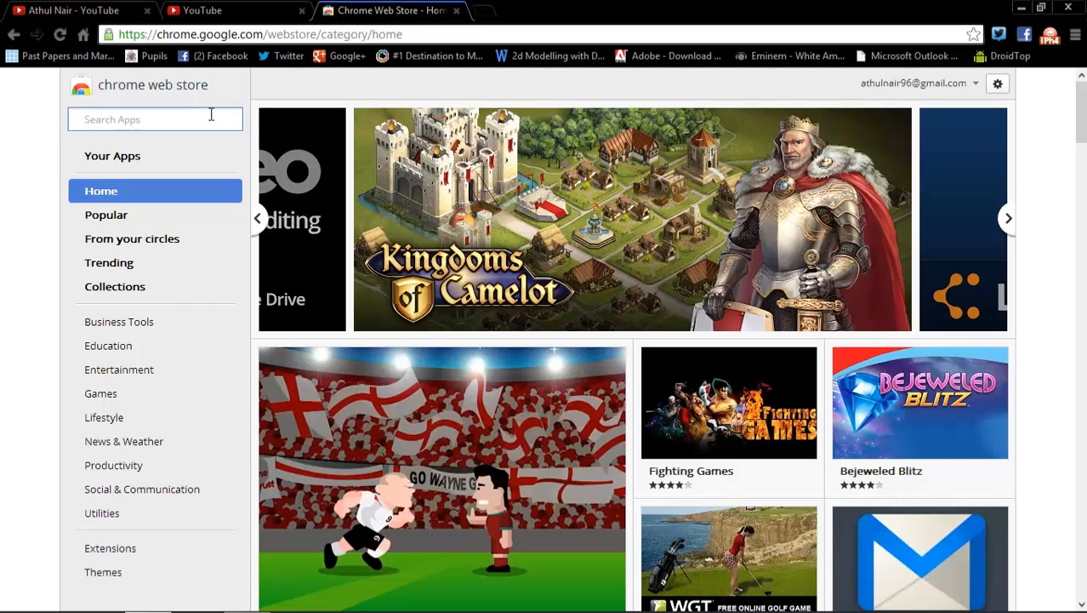
text(user)
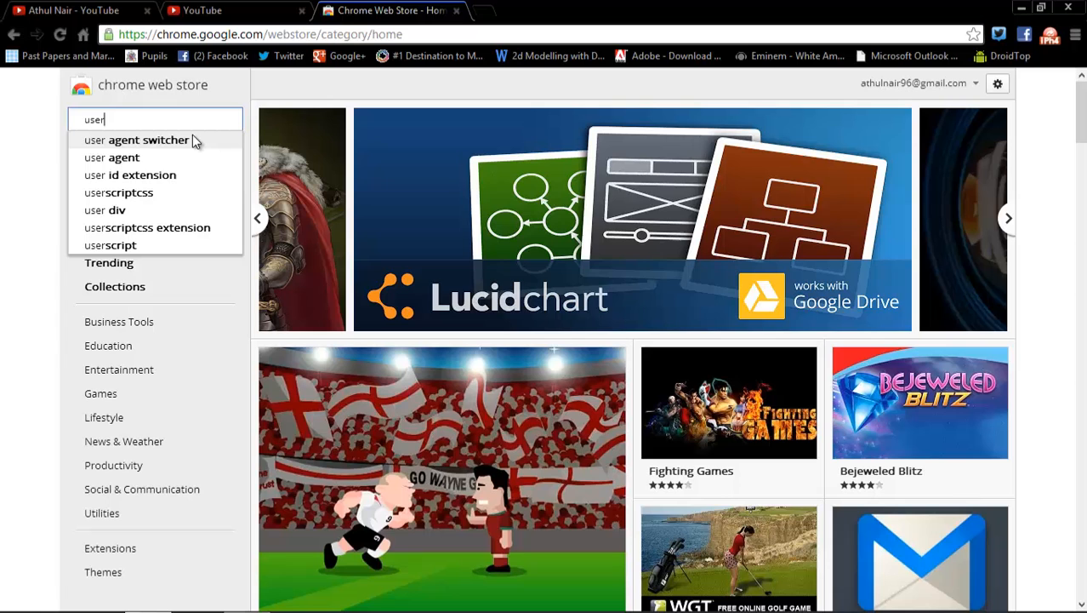
click(136, 140)
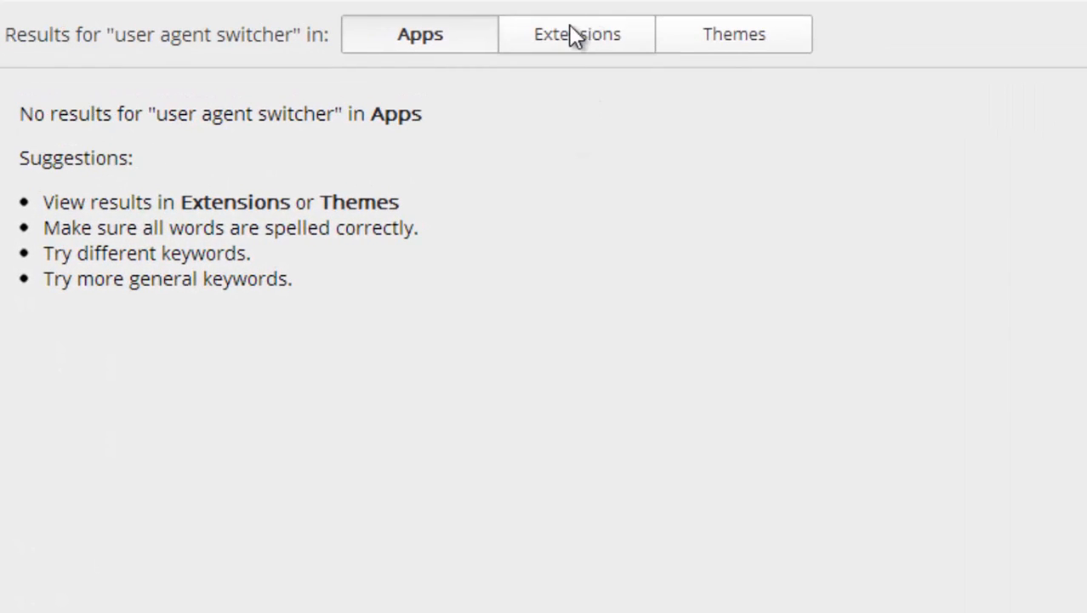
Filter the results to Extensions, listing Ultimate User Agent Switcher among them.
click(577, 34)
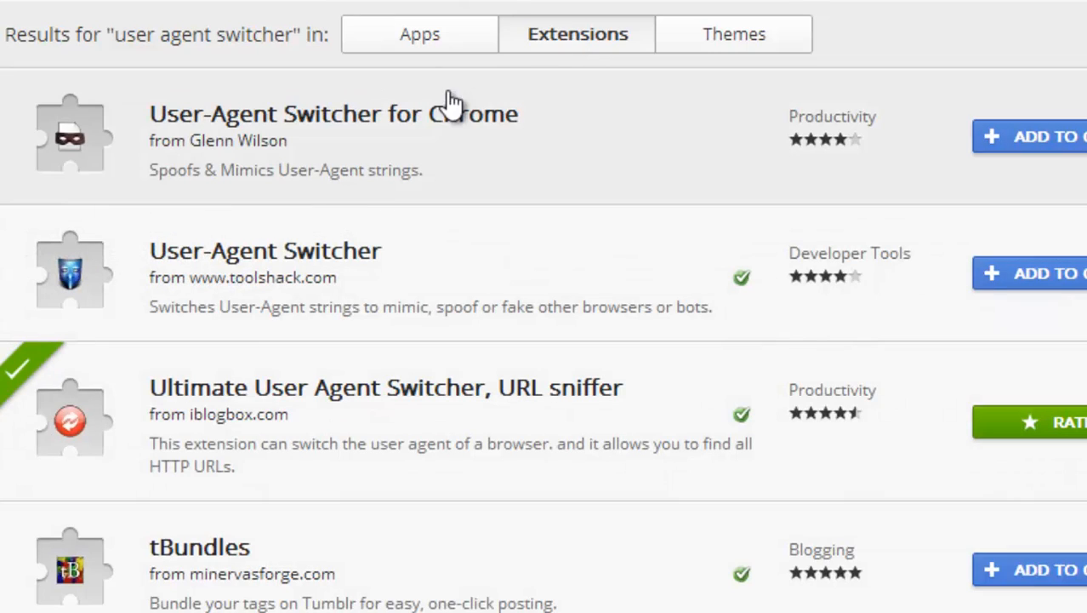
mouse_move(446, 116)
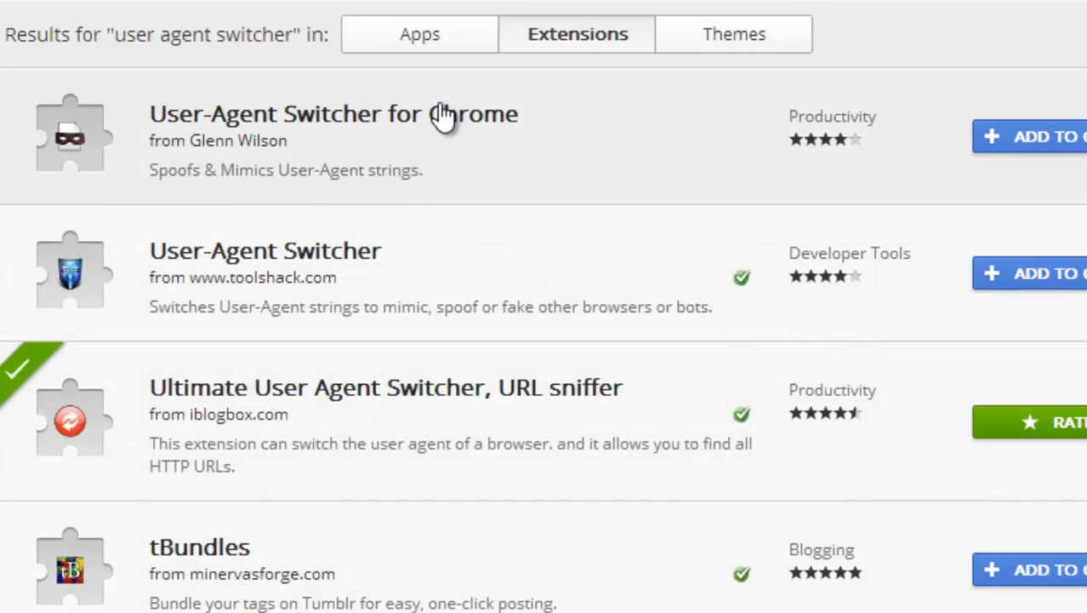
mouse_move(332, 320)
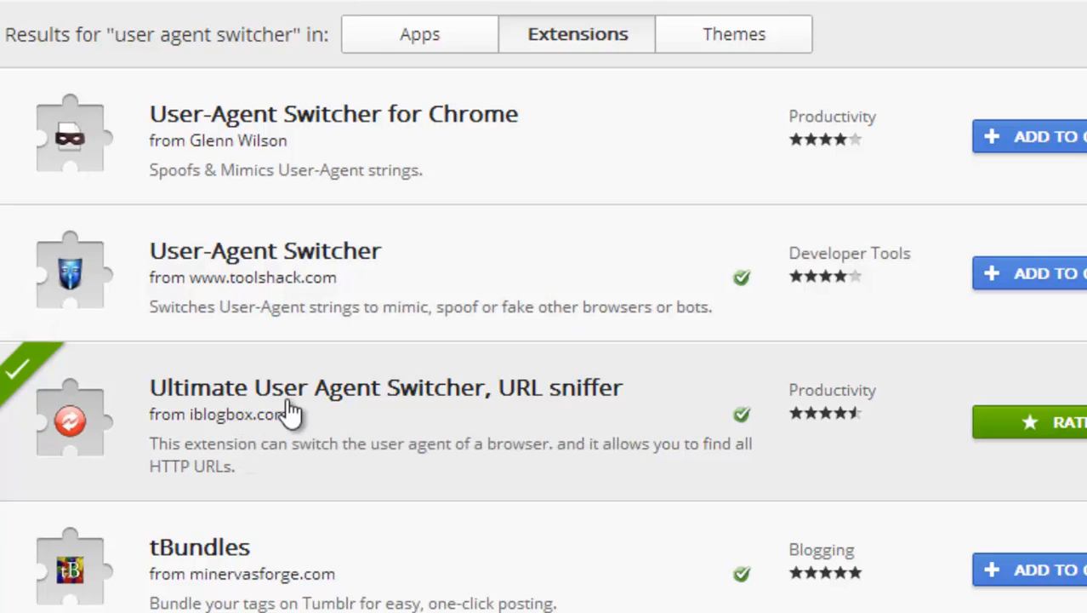
mouse_move(780, 400)
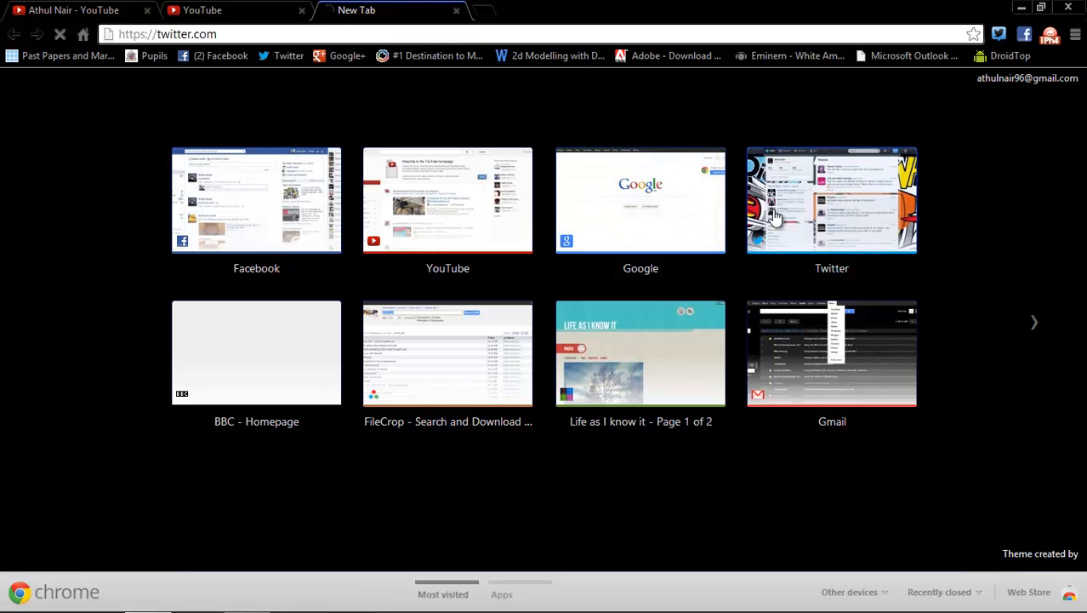
Load twitter.com as its mobile site, then close that tab to return to mobile YouTube.
click(831, 201)
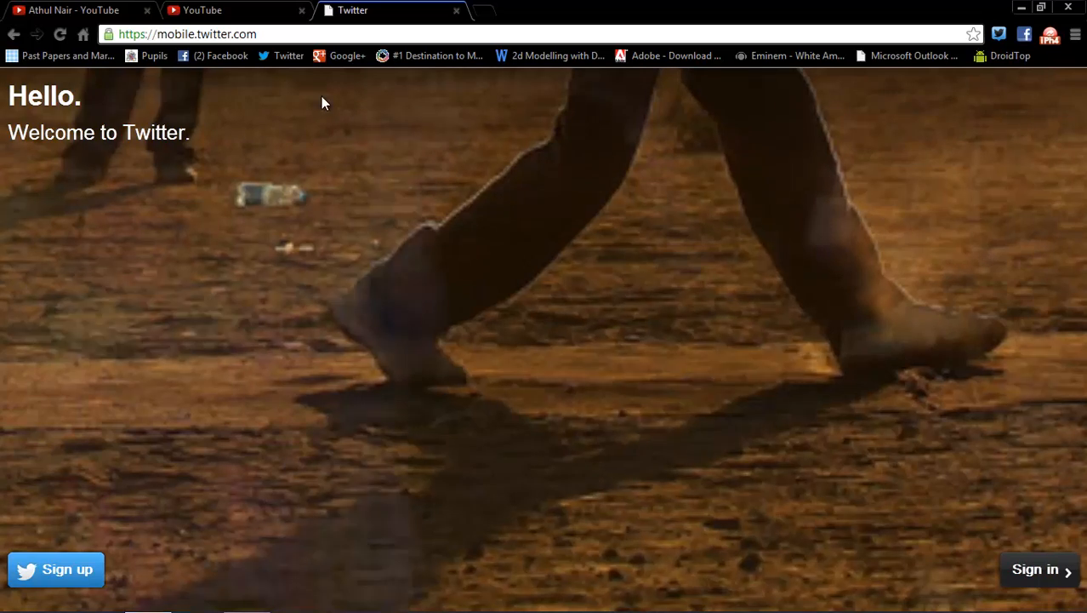
click(456, 10)
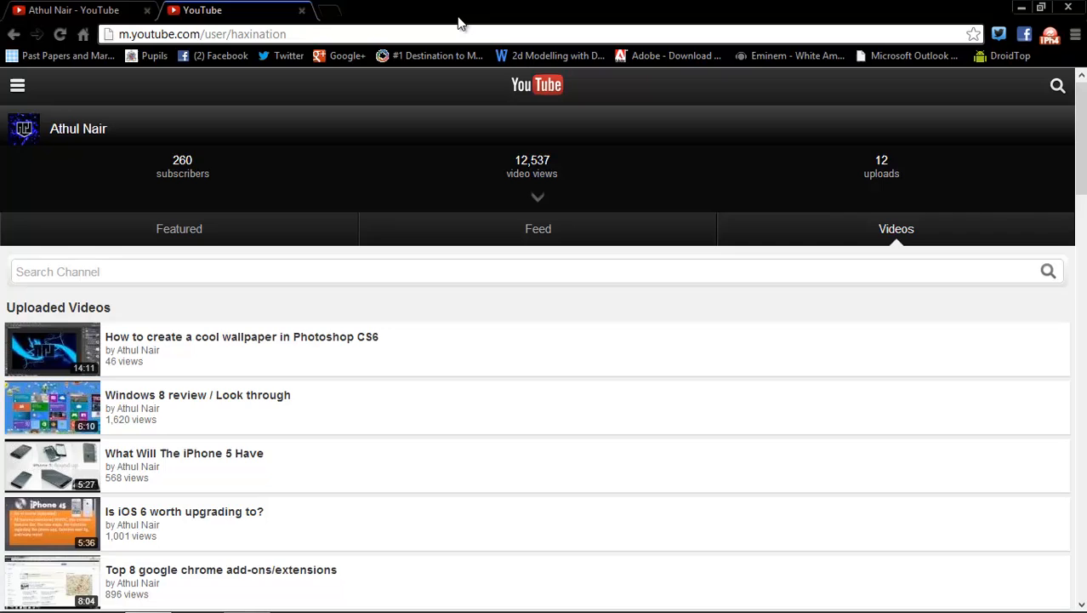